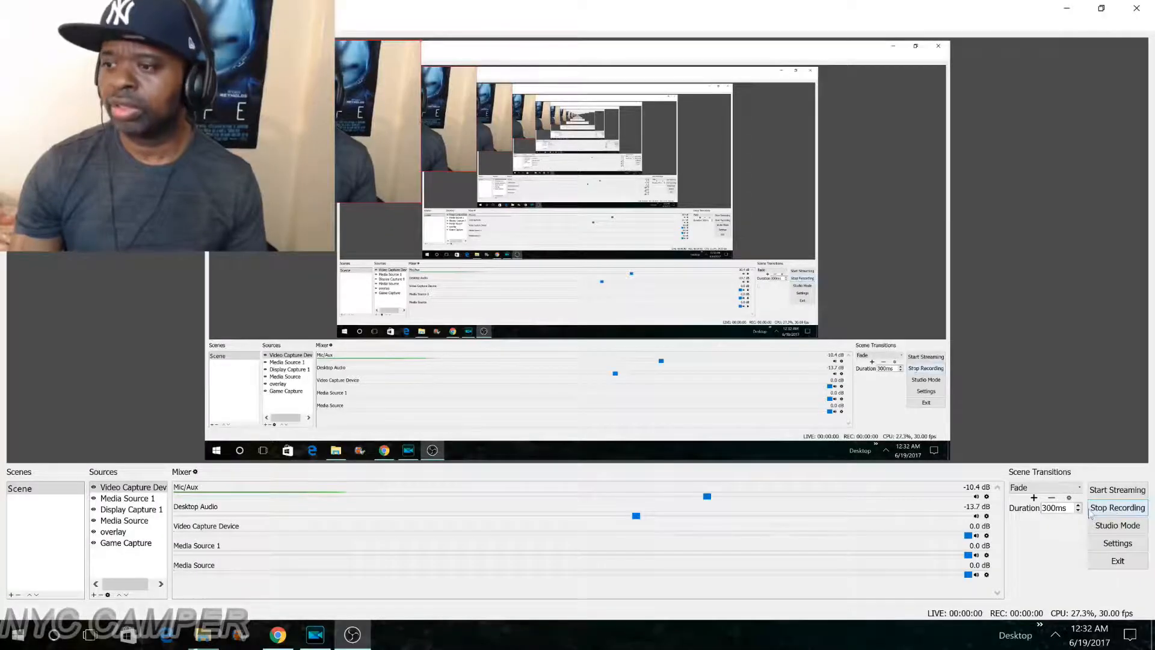
# Start the OBS screen recording and bring the Chrome window to the front
pyautogui.click(1117, 508)
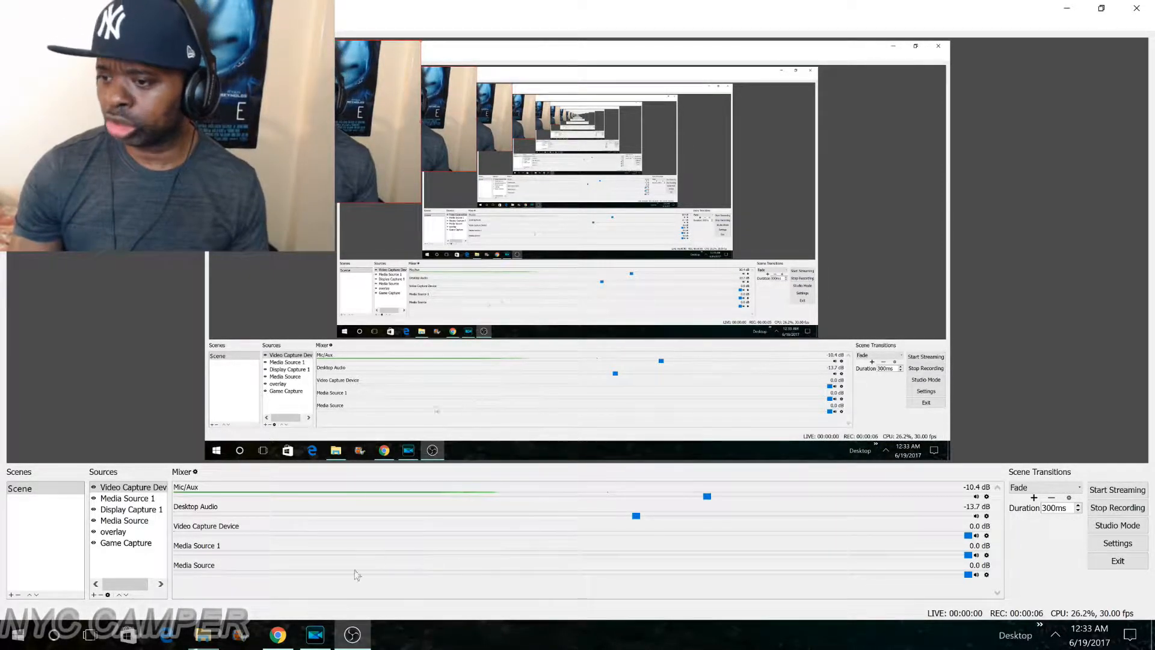
pyautogui.moveTo(276, 634)
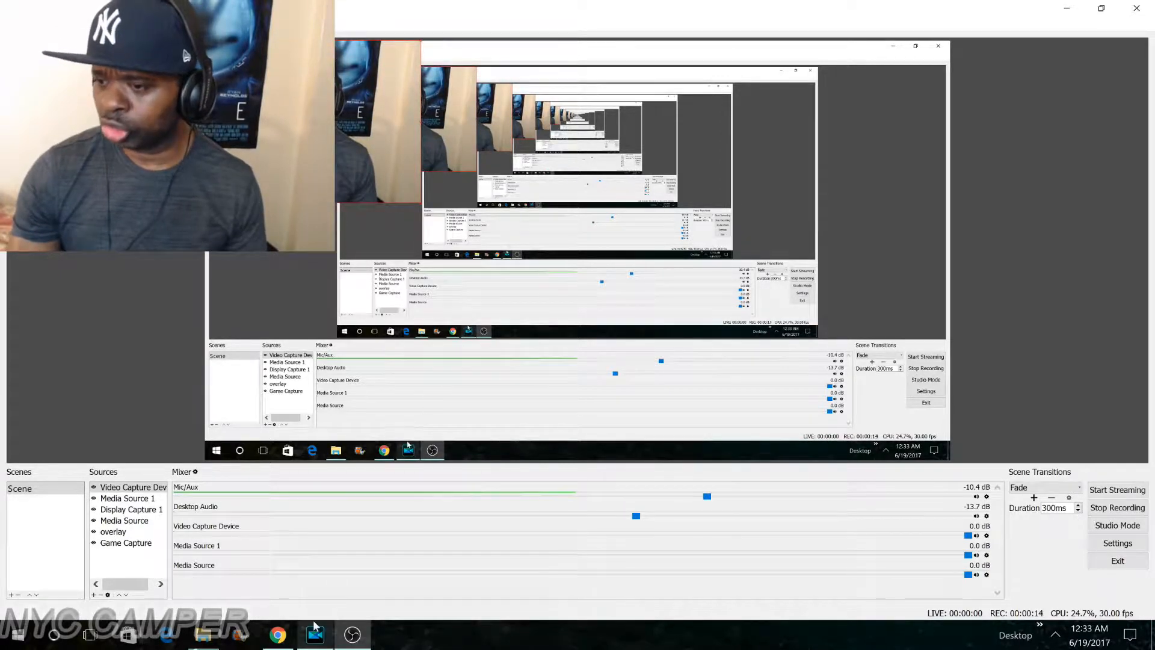
pyautogui.moveTo(315, 634)
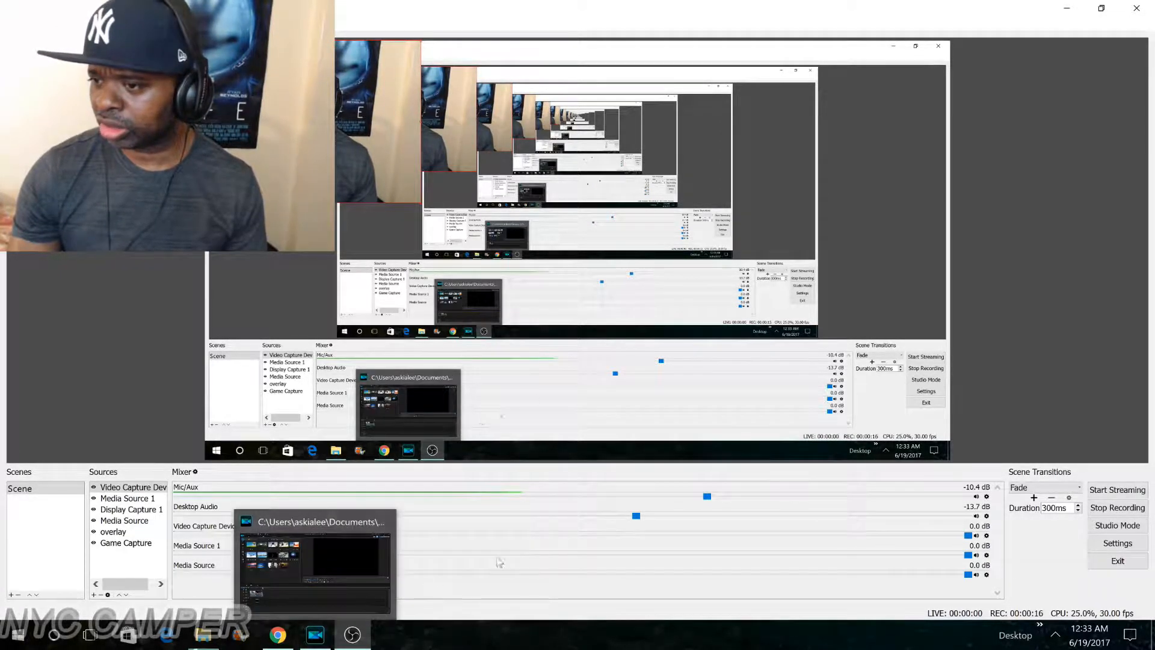
pyautogui.click(277, 634)
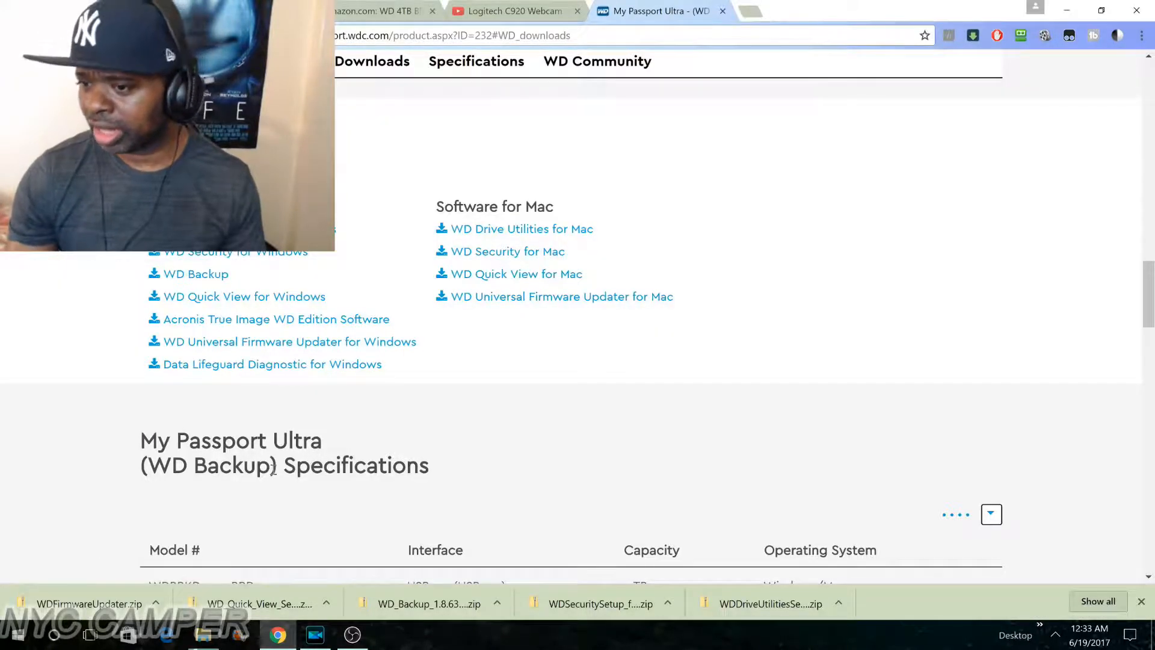
# Check the firmware updater download options, then scroll to the My Passport Ultra specifications table
pyautogui.click(155, 604)
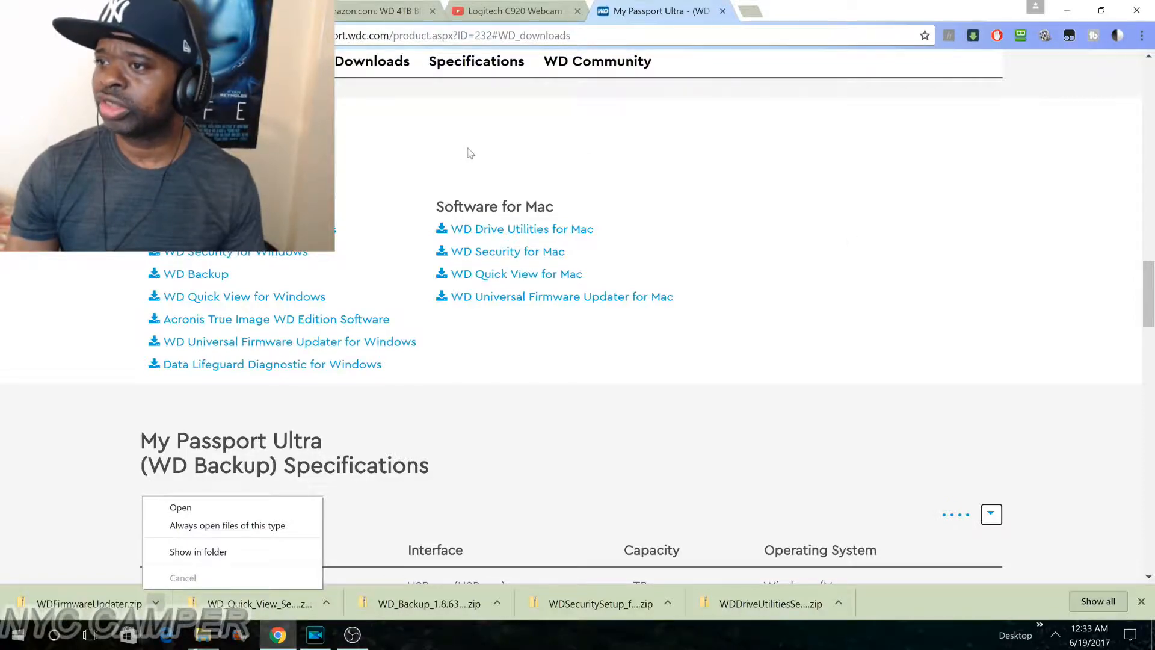
pyautogui.scroll(3)
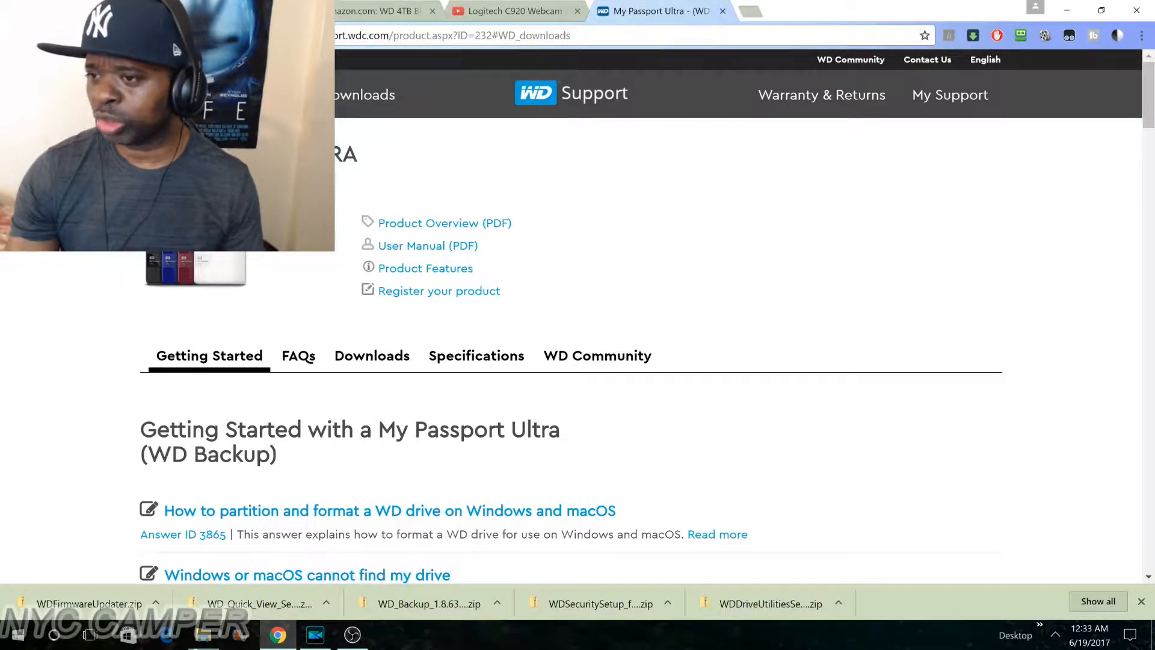
pyautogui.scroll(-3)
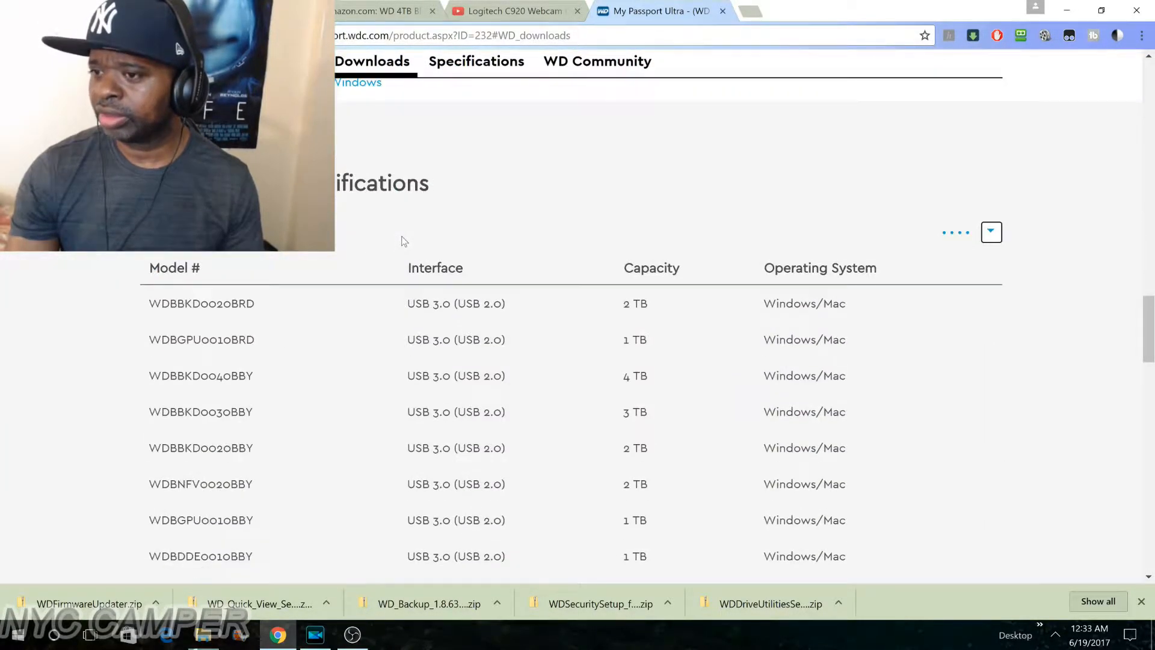
pyautogui.scroll(-3)
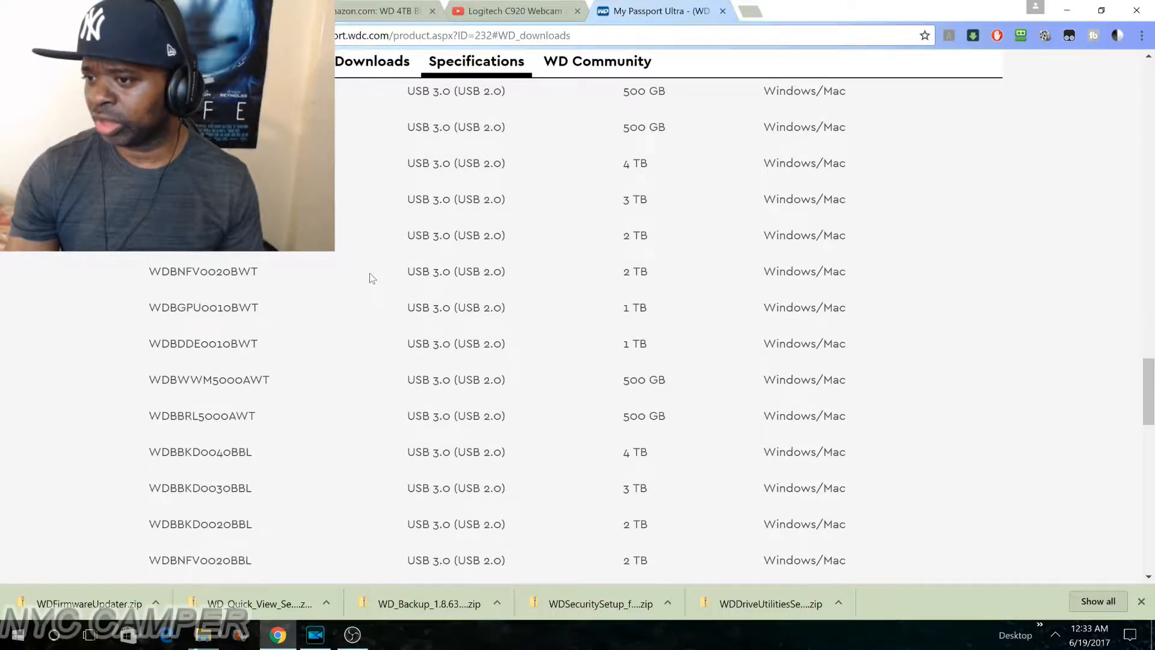
pyautogui.scroll(-3)
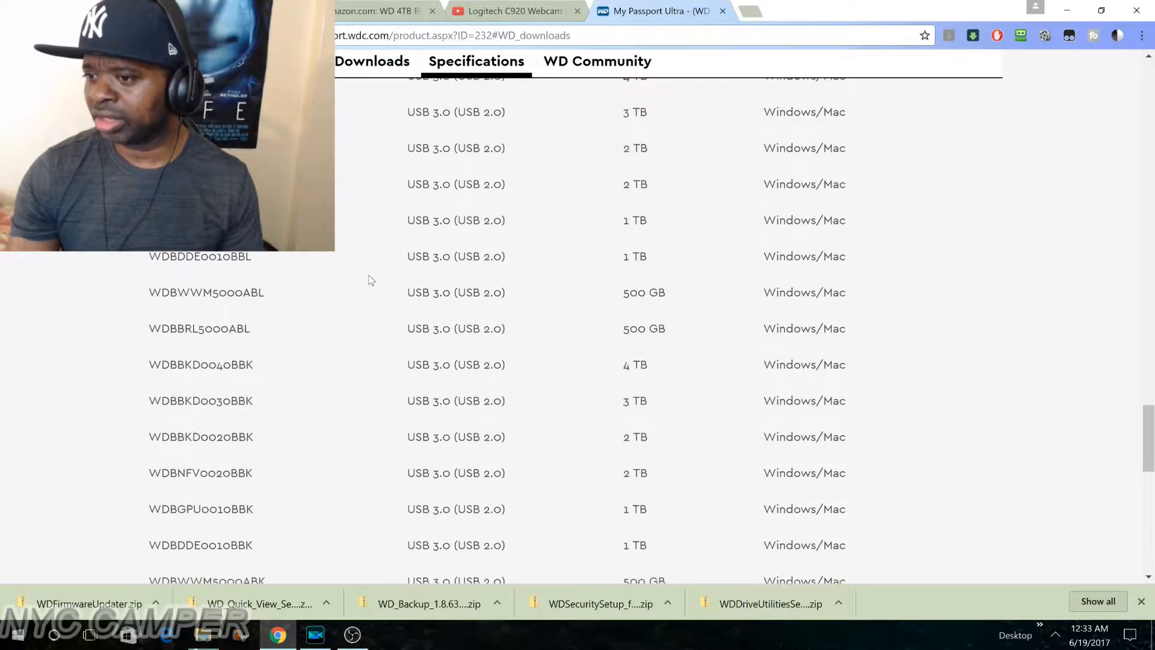
pyautogui.moveTo(187, 377)
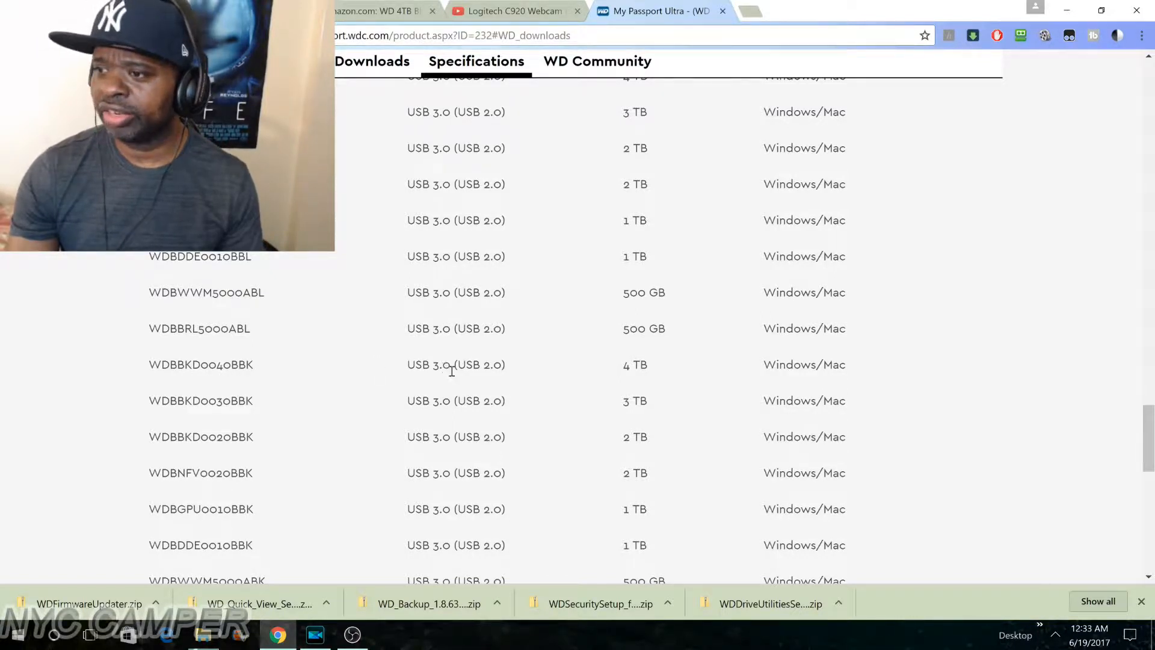
pyautogui.moveTo(475, 347)
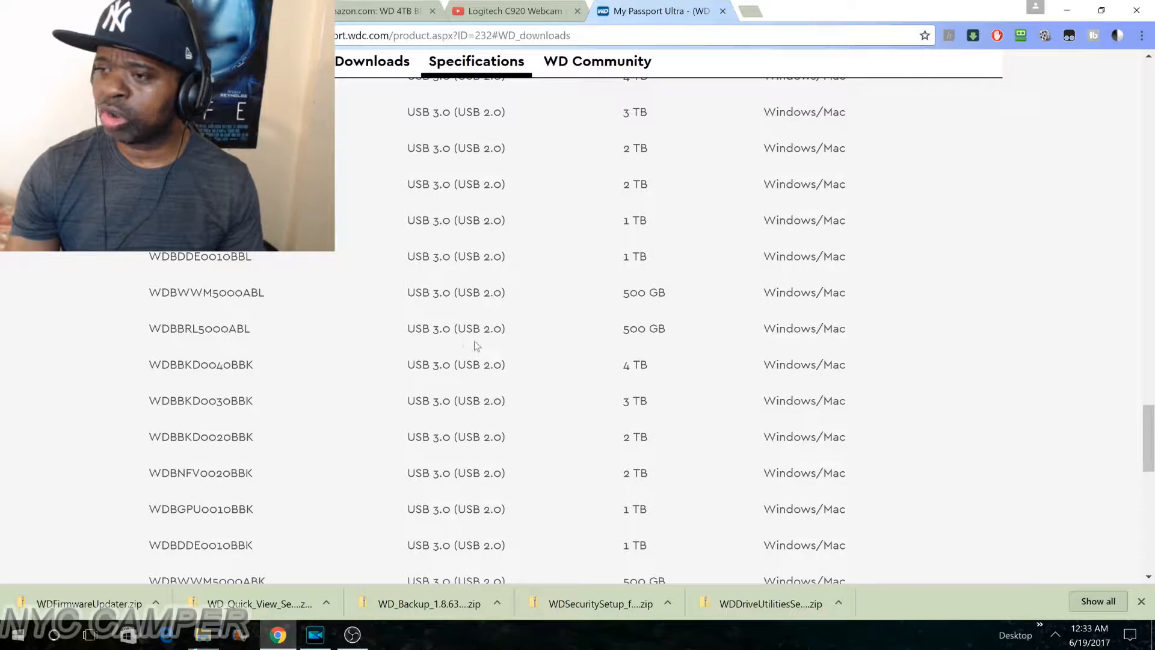
pyautogui.moveTo(660, 326)
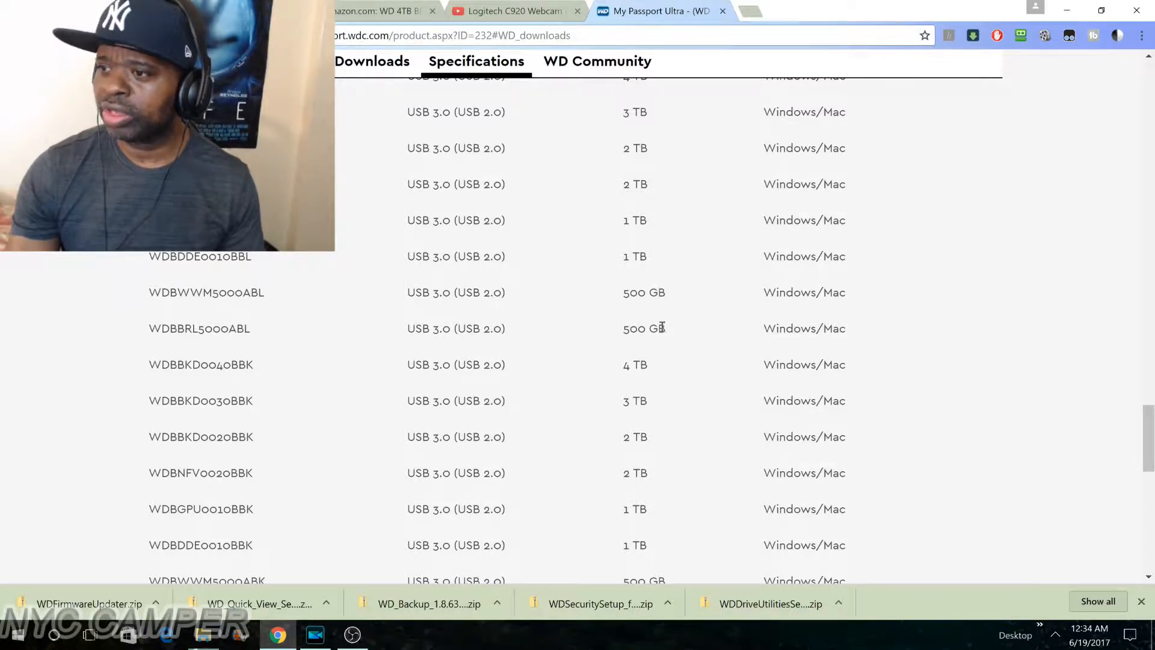
pyautogui.moveTo(638, 355)
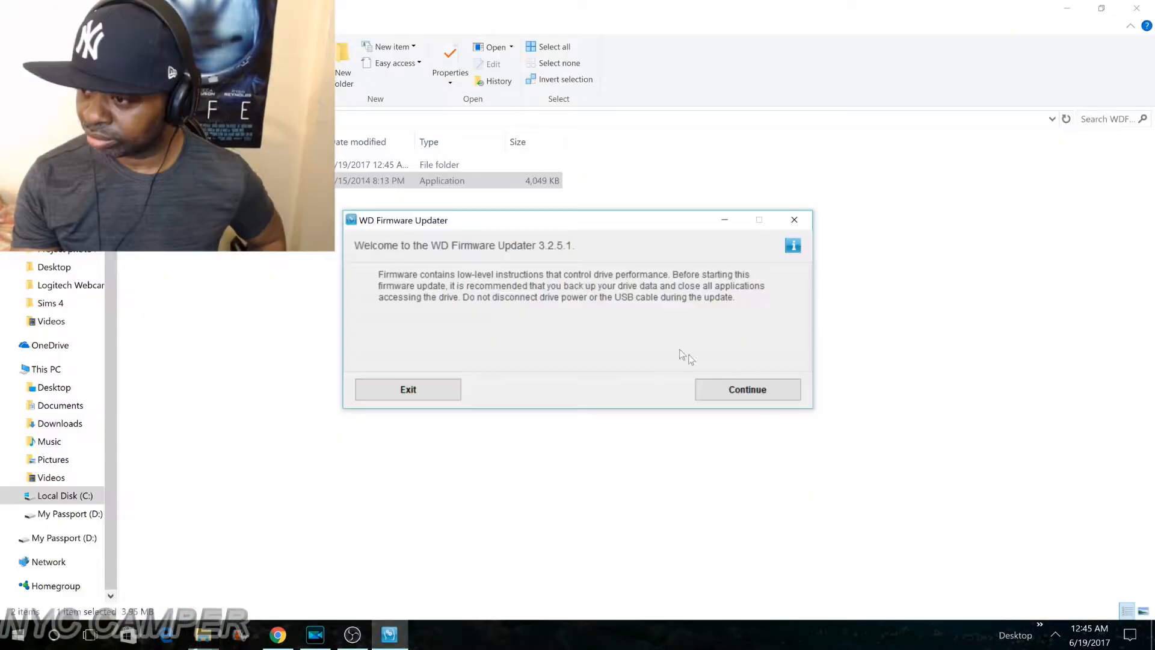
# Accept the WD EULA, confirm firmware v4.004 is current, and exit the updater
pyautogui.click(746, 389)
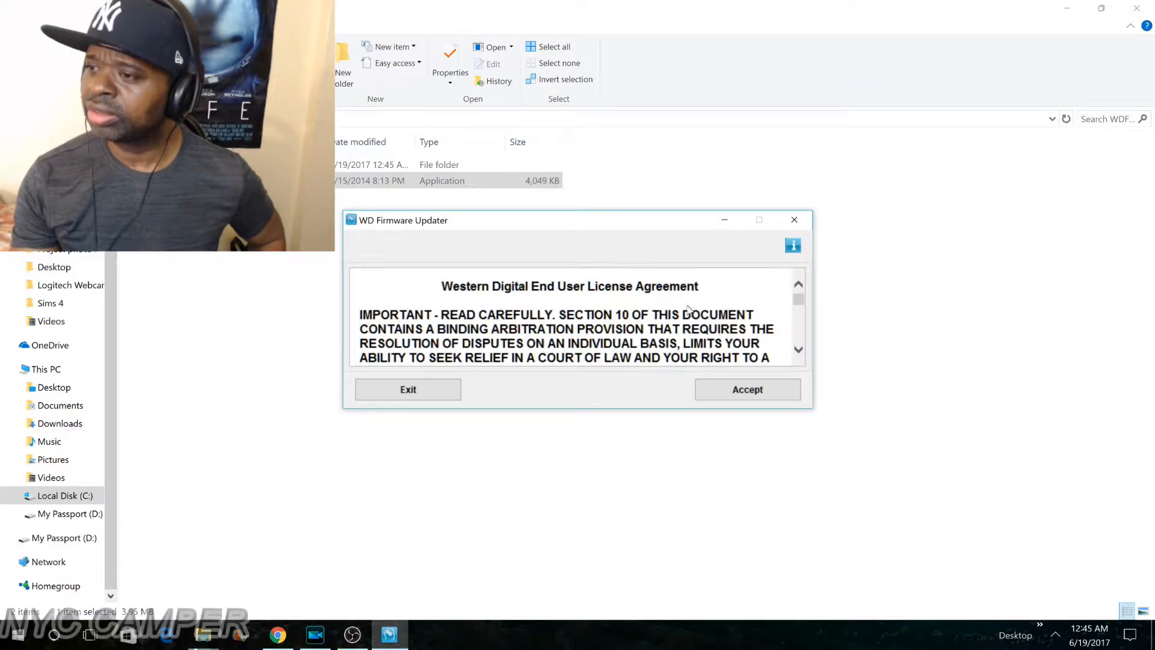
pyautogui.click(746, 389)
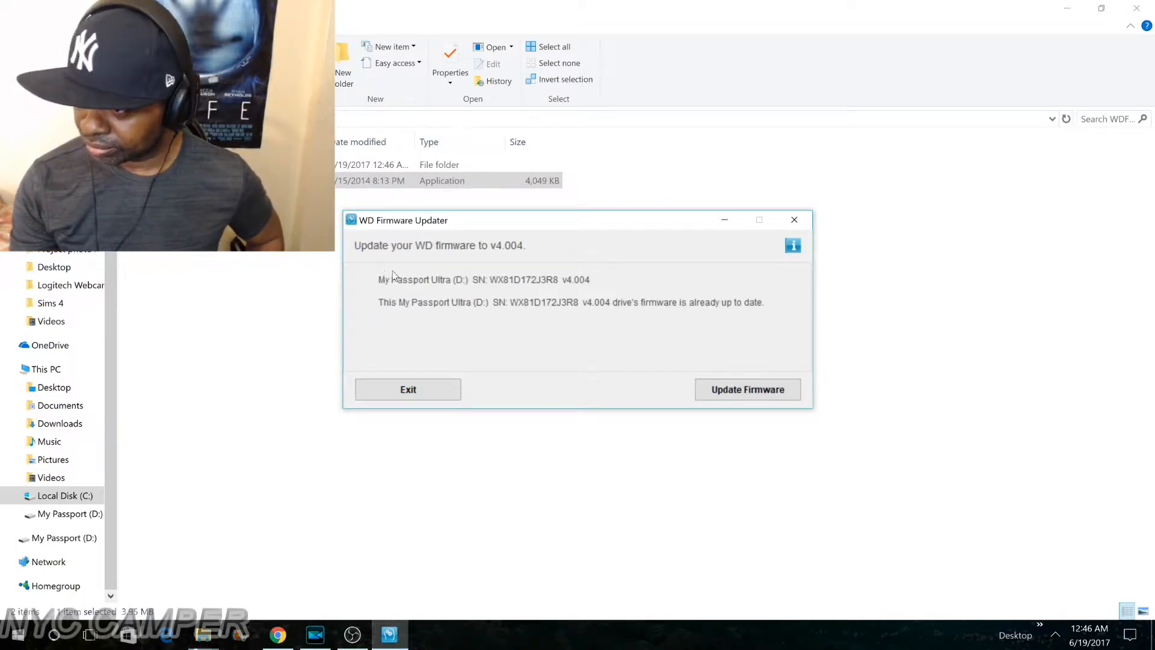
pyautogui.moveTo(502, 358)
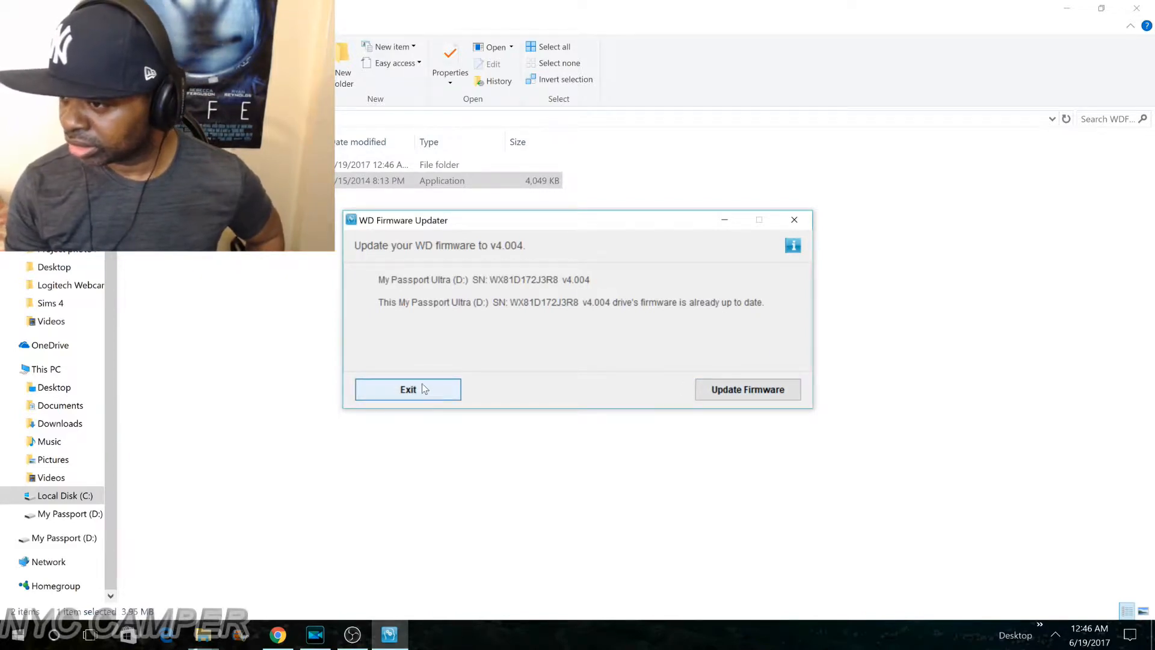
pyautogui.click(408, 389)
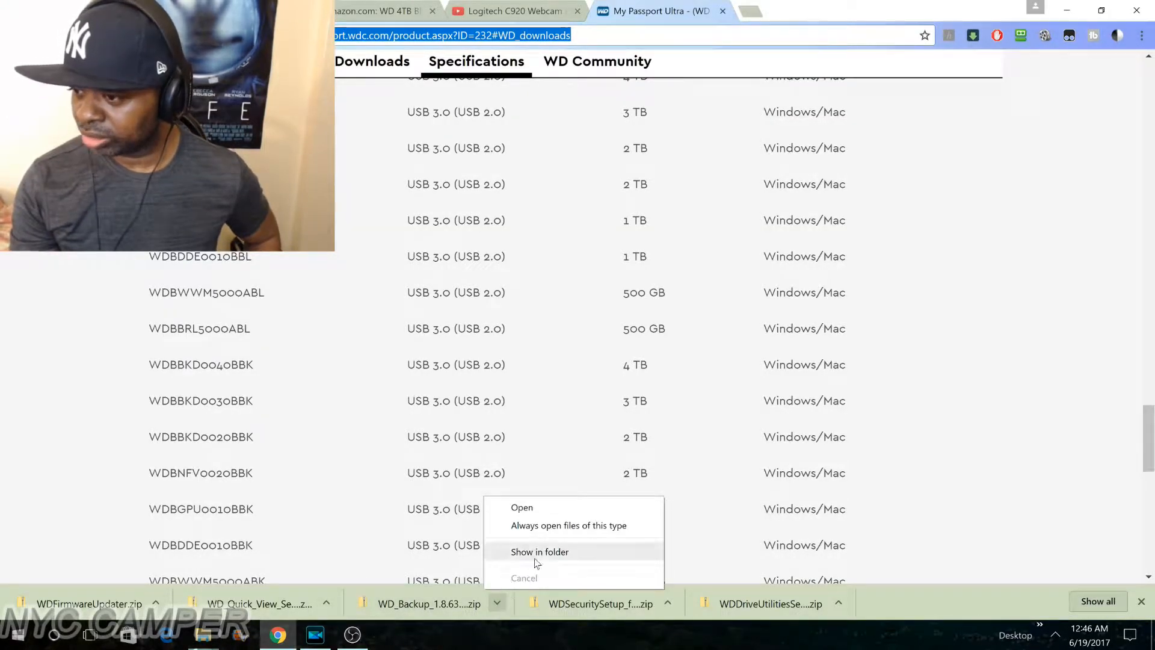
# Run the WD Backup setup, accept the EULA, install it and cancel the backup plan setup
pyautogui.click(539, 551)
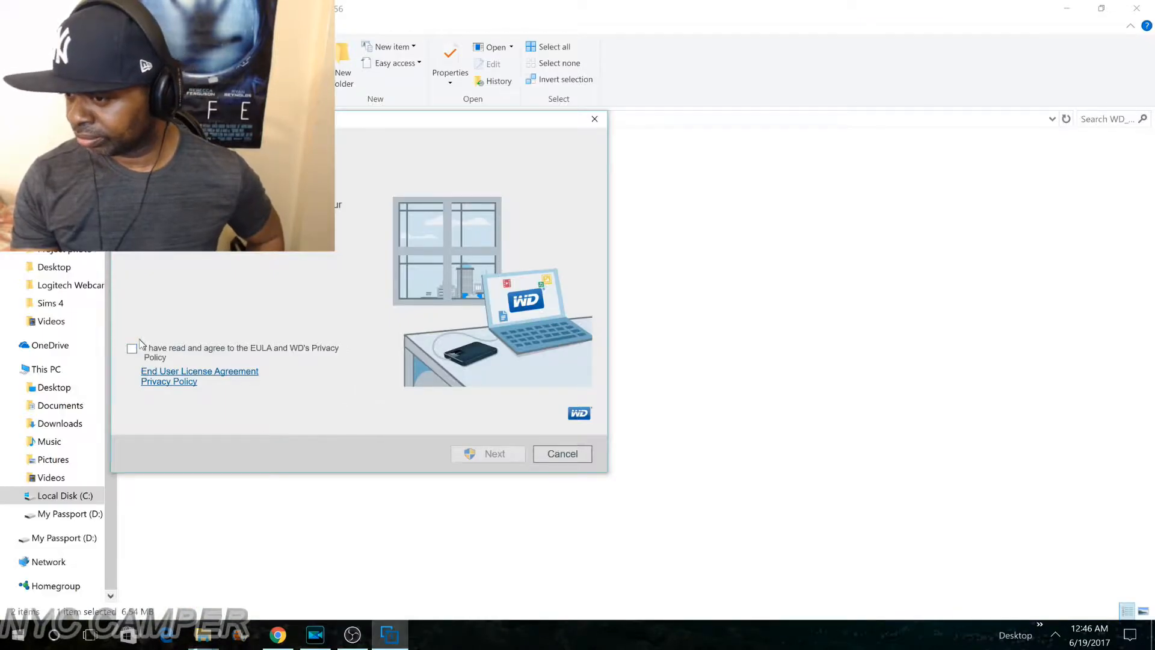
pyautogui.click(131, 348)
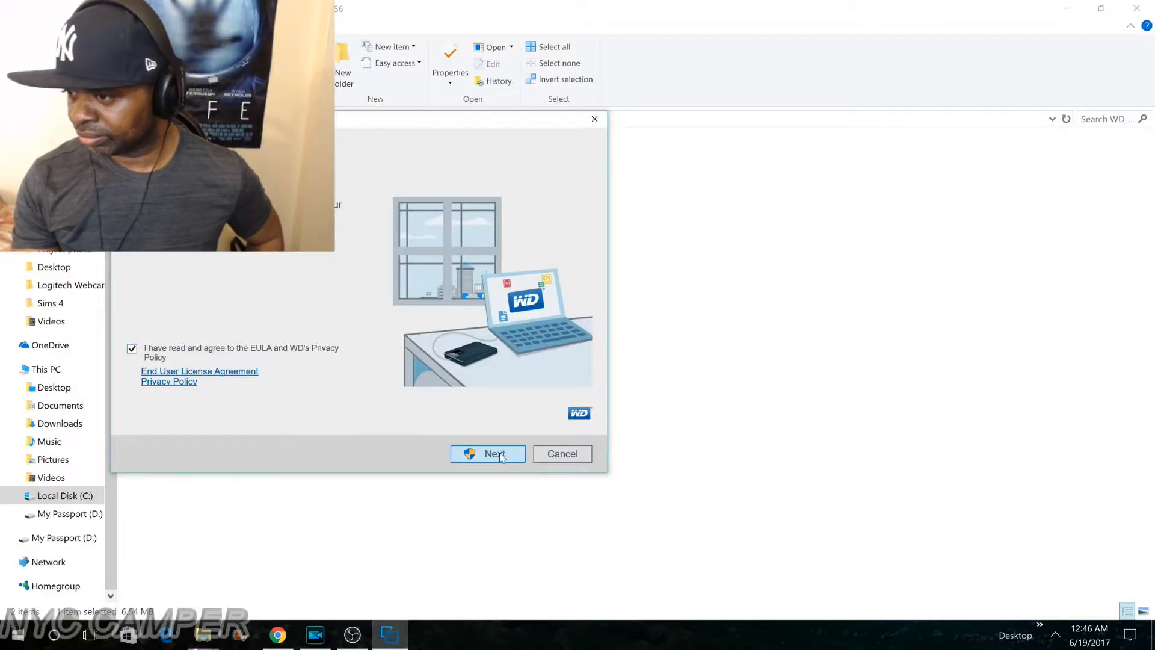
pyautogui.click(488, 453)
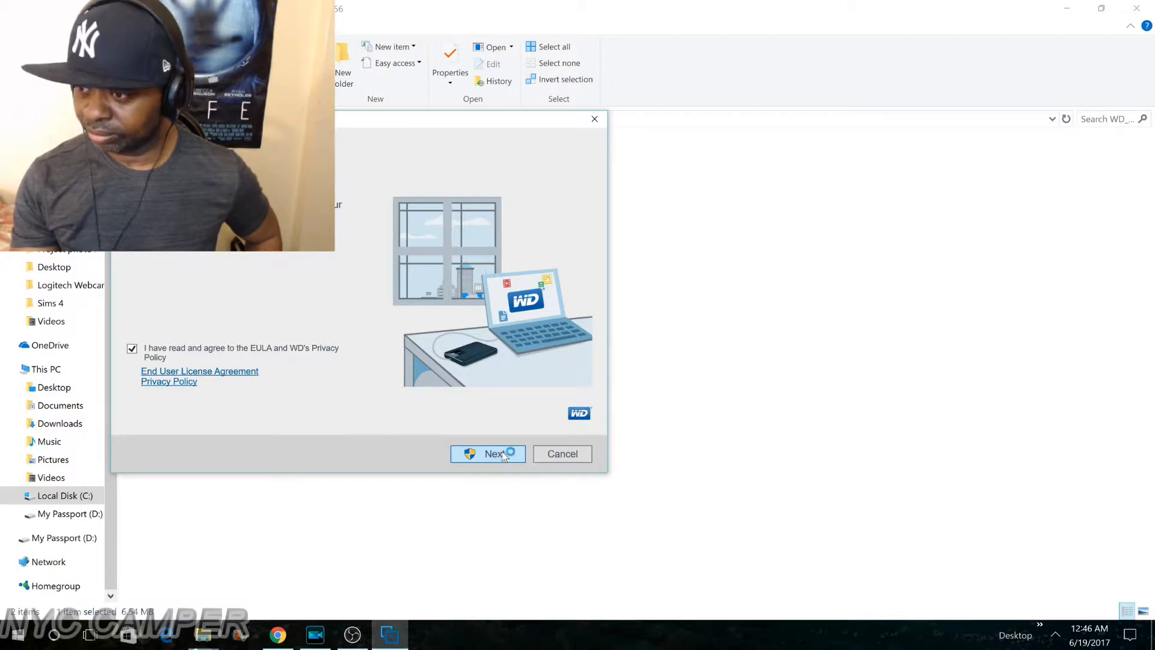
pyautogui.click(488, 453)
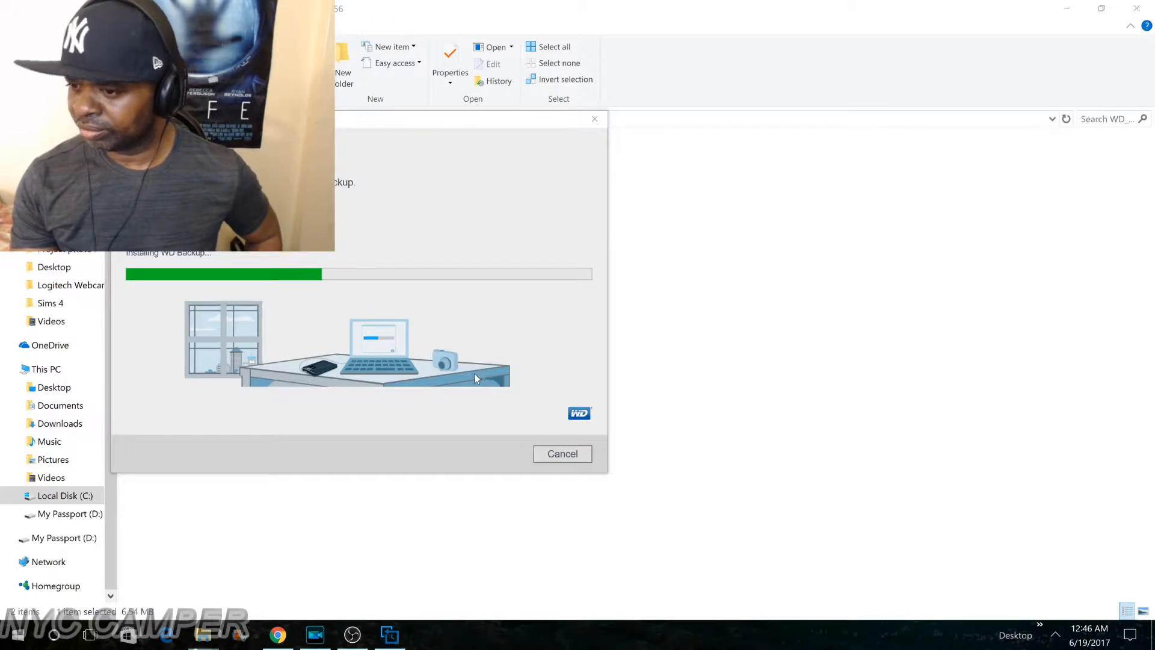
pyautogui.moveTo(409, 326)
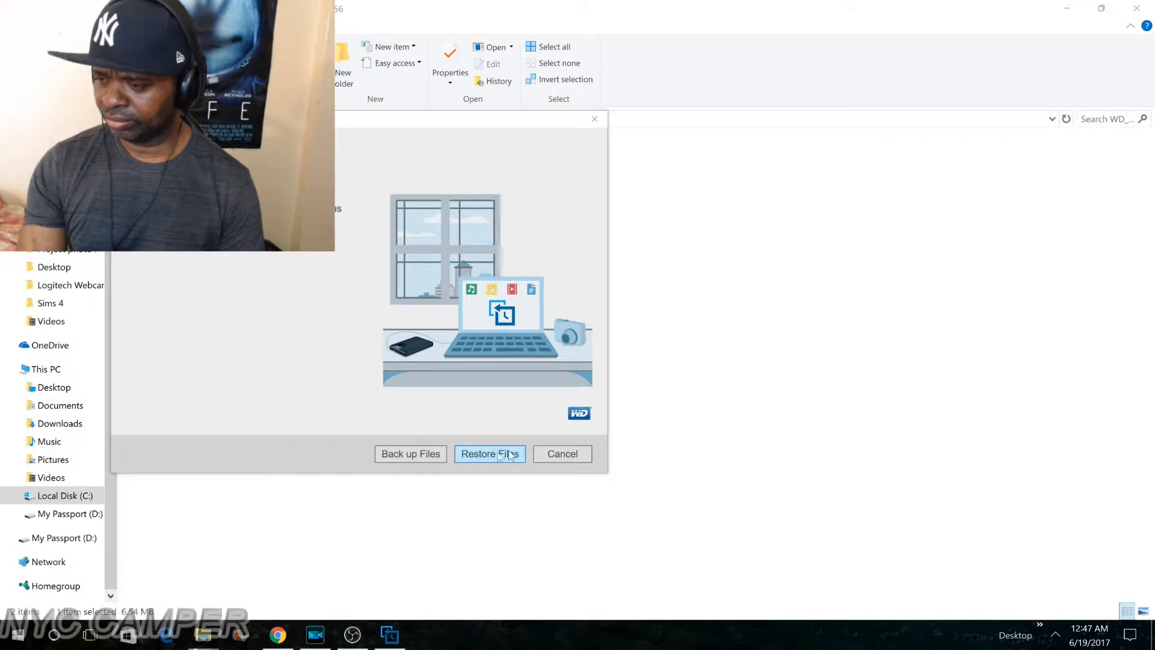
pyautogui.moveTo(411, 453)
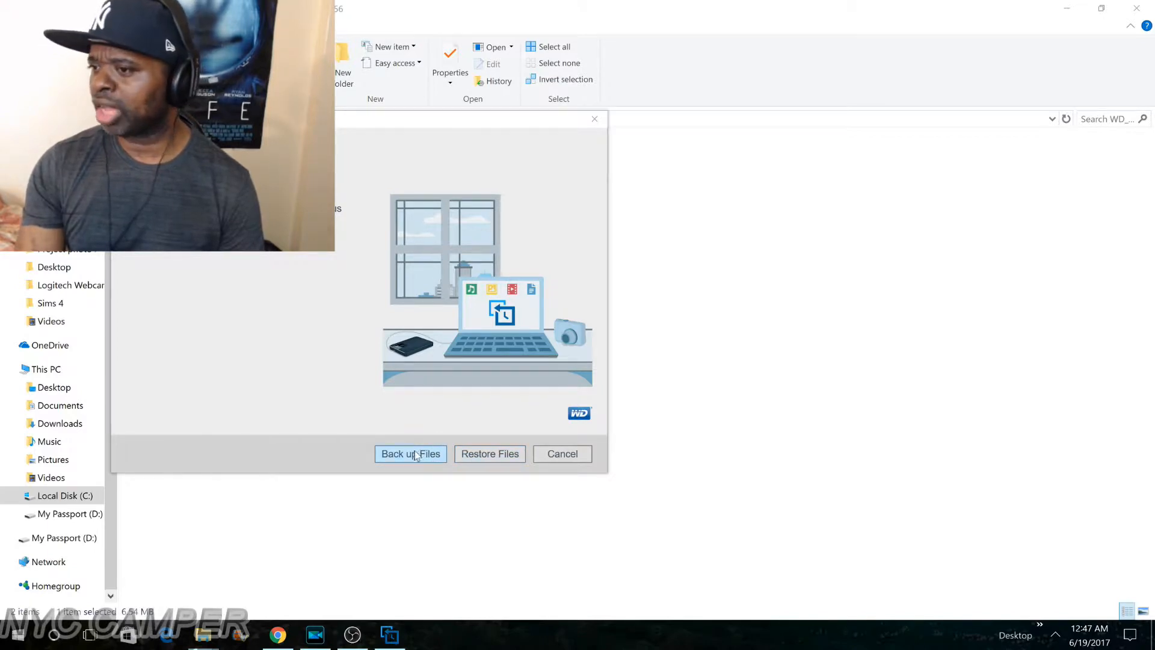
pyautogui.moveTo(505, 424)
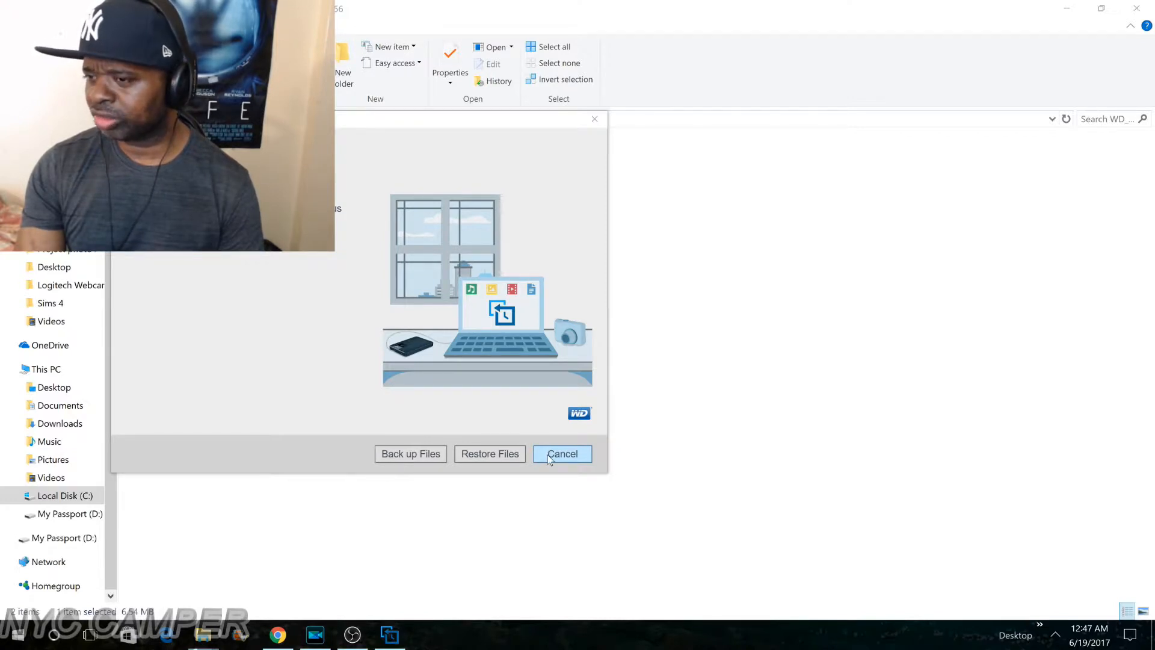
pyautogui.moveTo(551, 457)
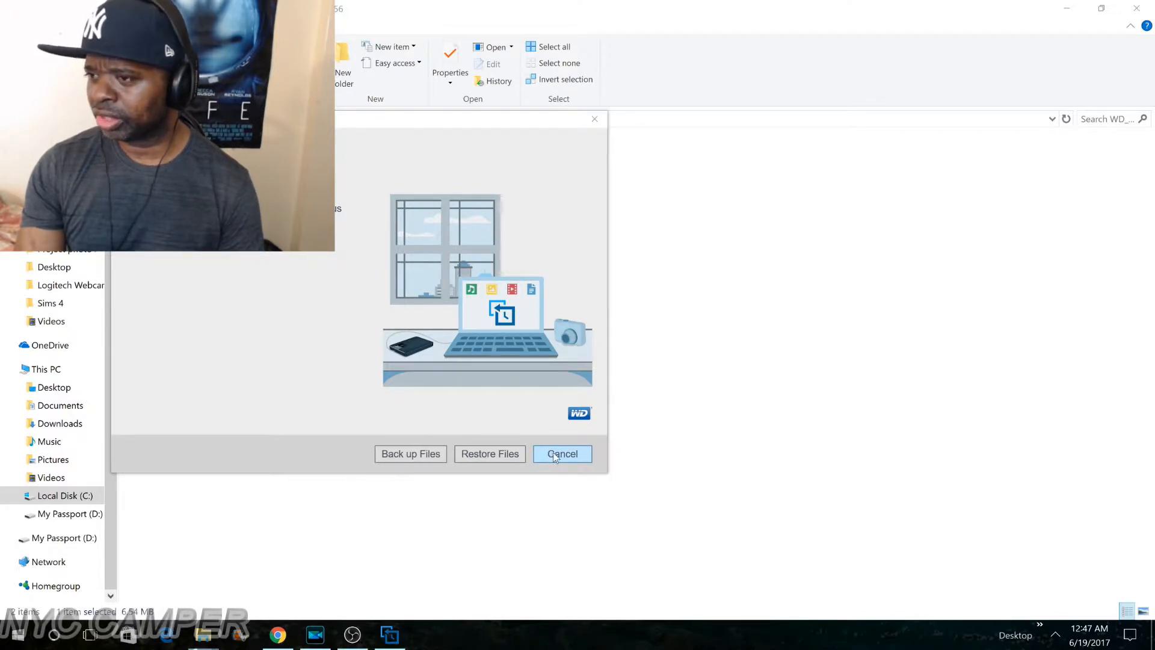
pyautogui.click(561, 453)
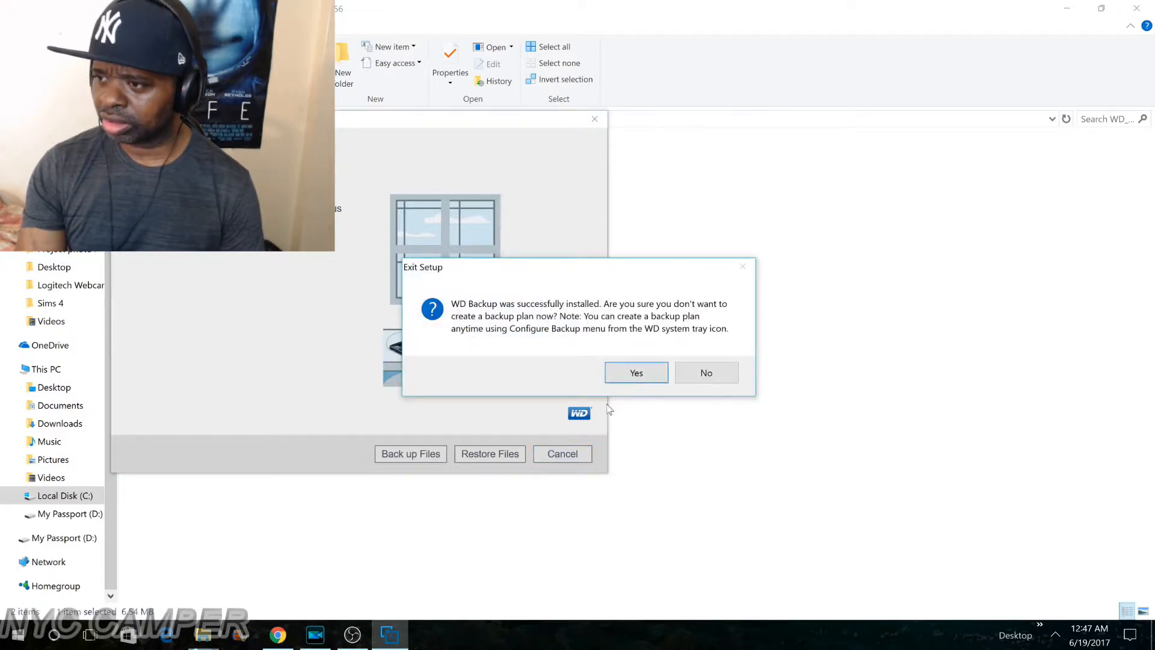
pyautogui.moveTo(635, 371)
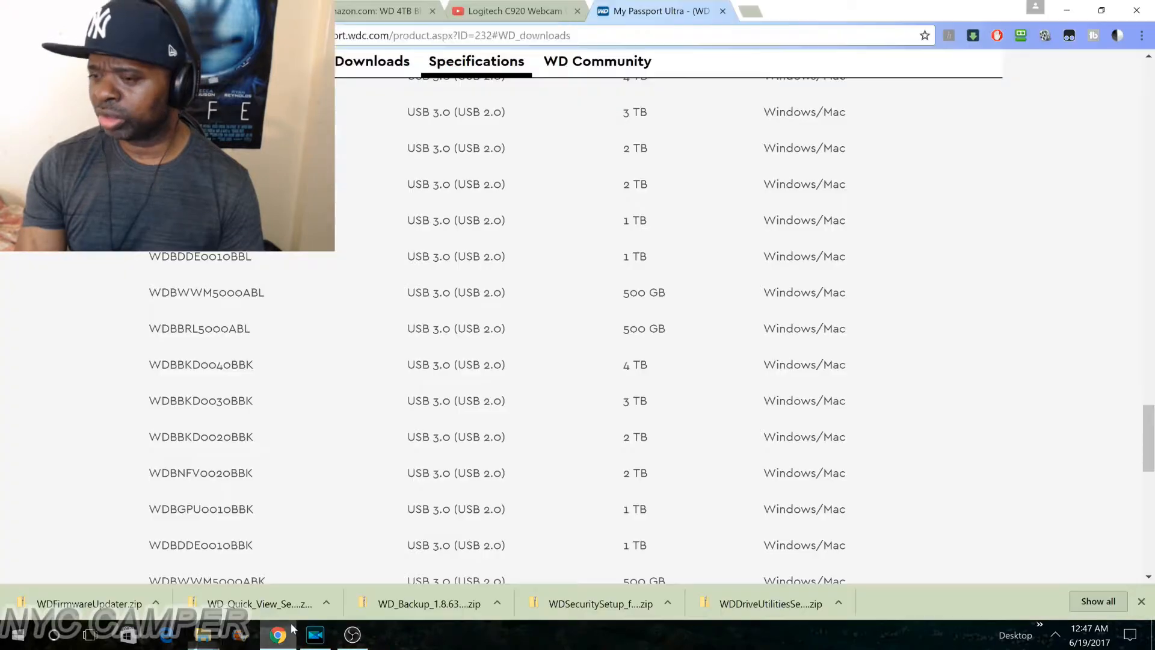
# Launch WDSecuritySetup from the downloads folder, accept the license and install WD Security
pyautogui.click(453, 35)
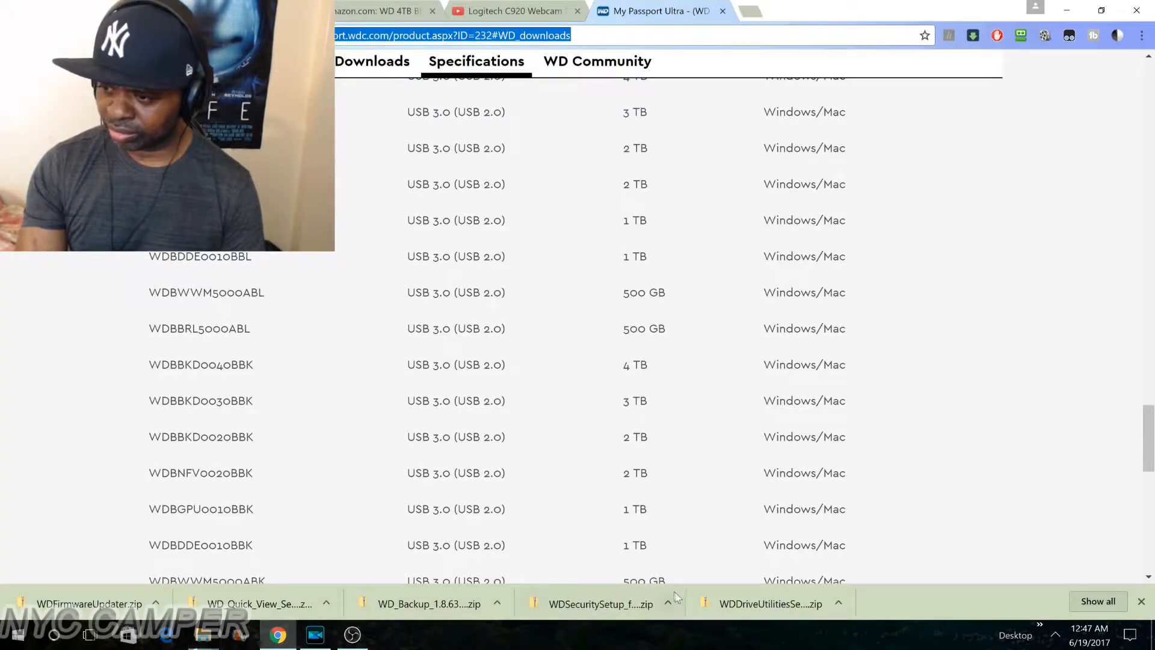
pyautogui.click(666, 604)
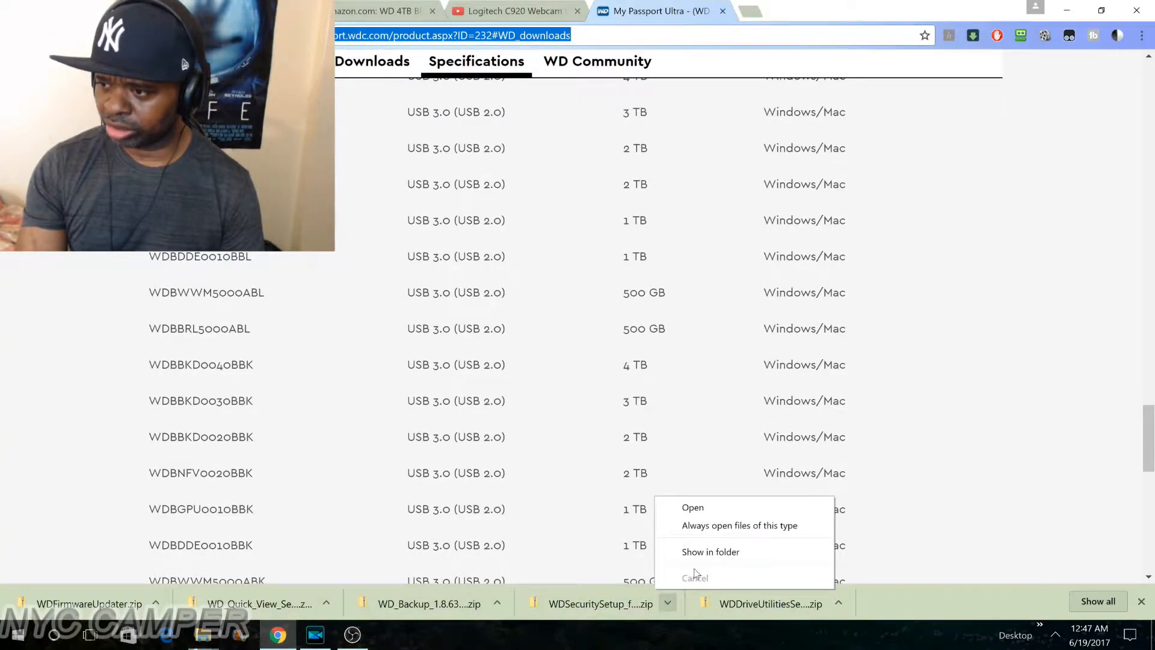
pyautogui.click(710, 551)
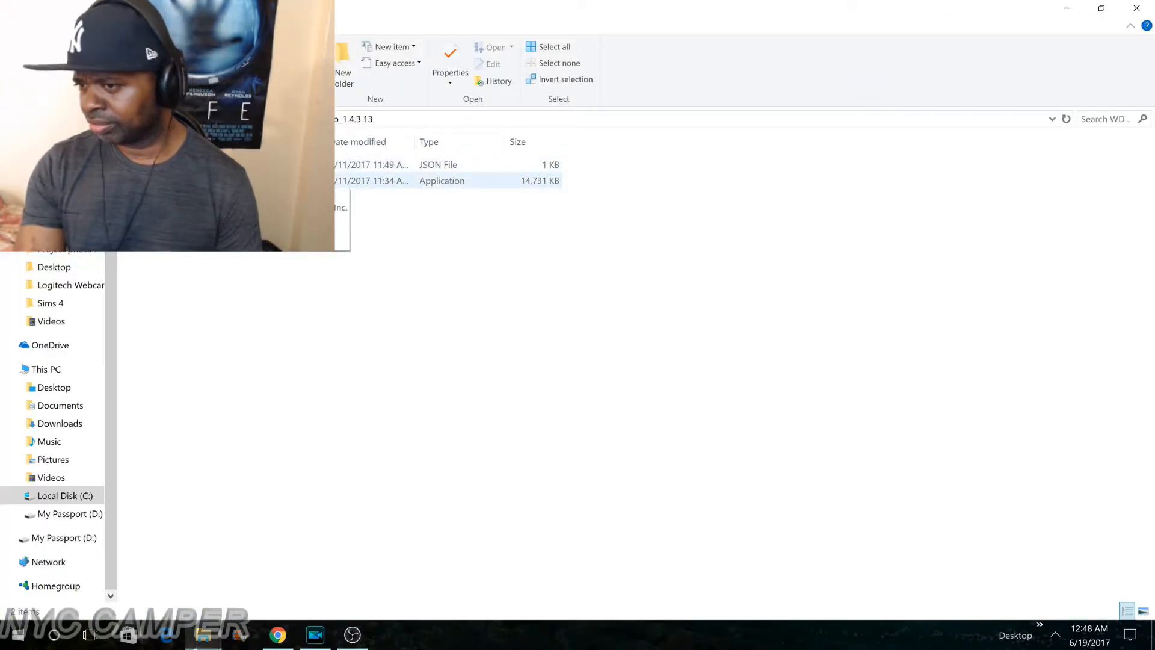
pyautogui.click(442, 180)
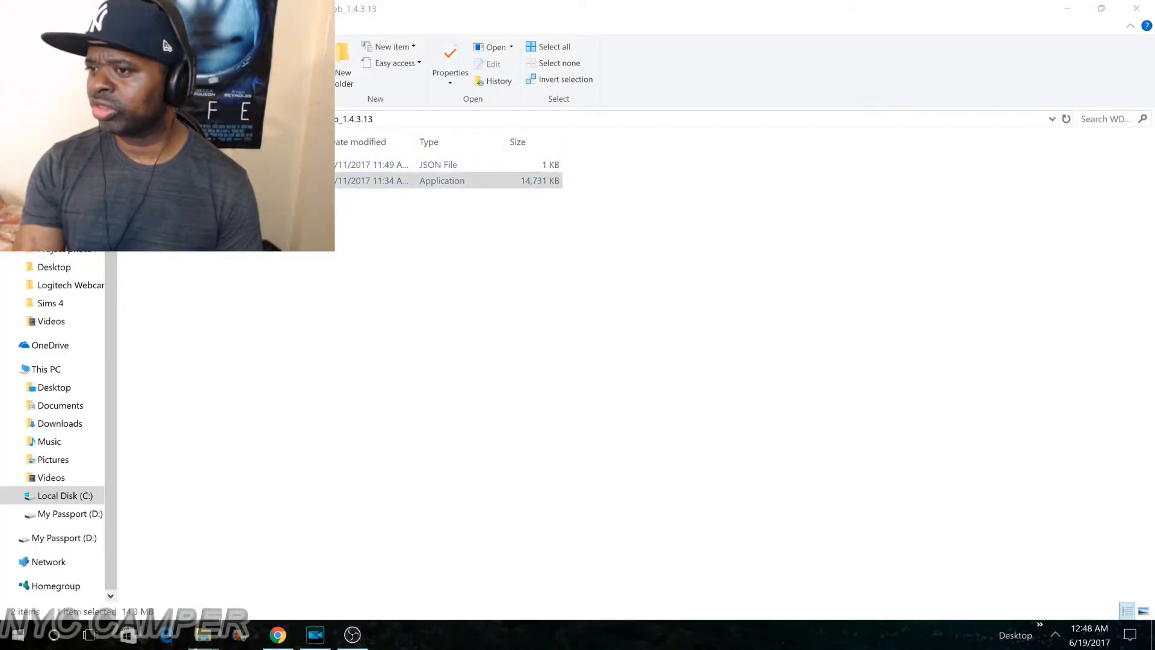
pyautogui.doubleClick(443, 181)
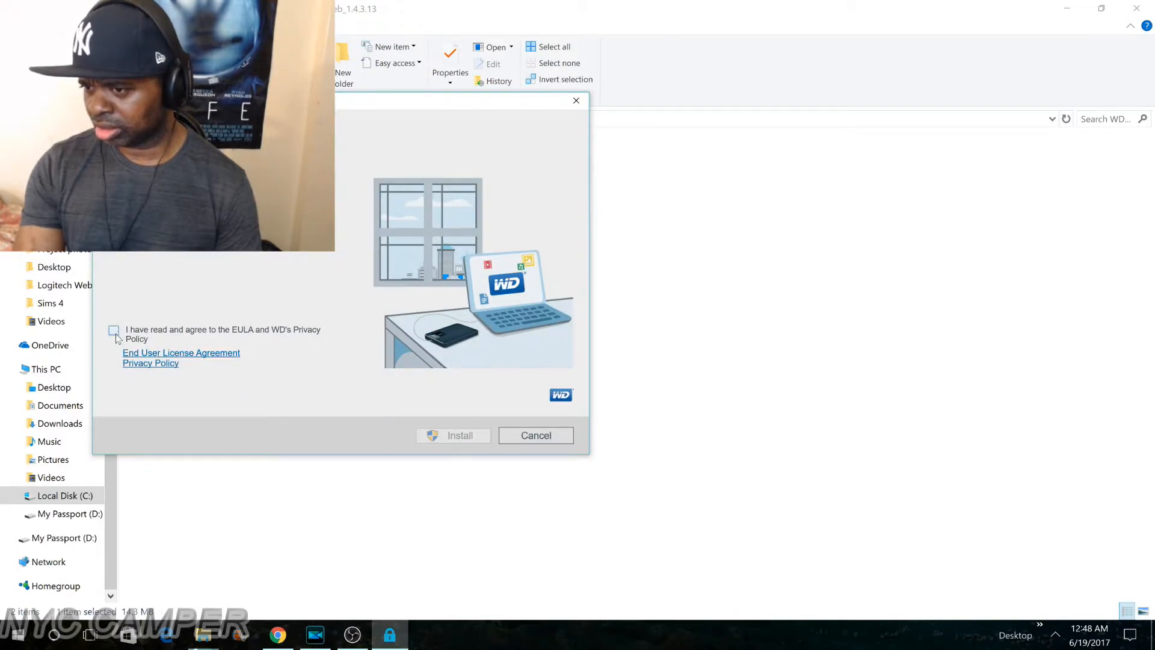
pyautogui.click(453, 435)
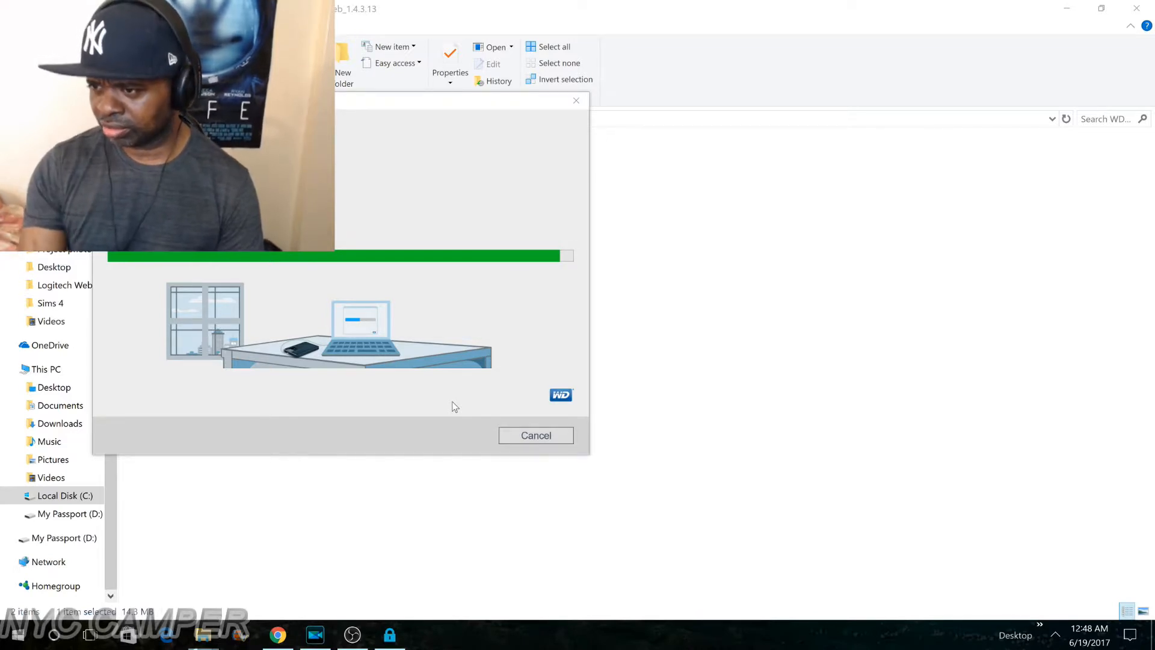
pyautogui.moveTo(499, 410)
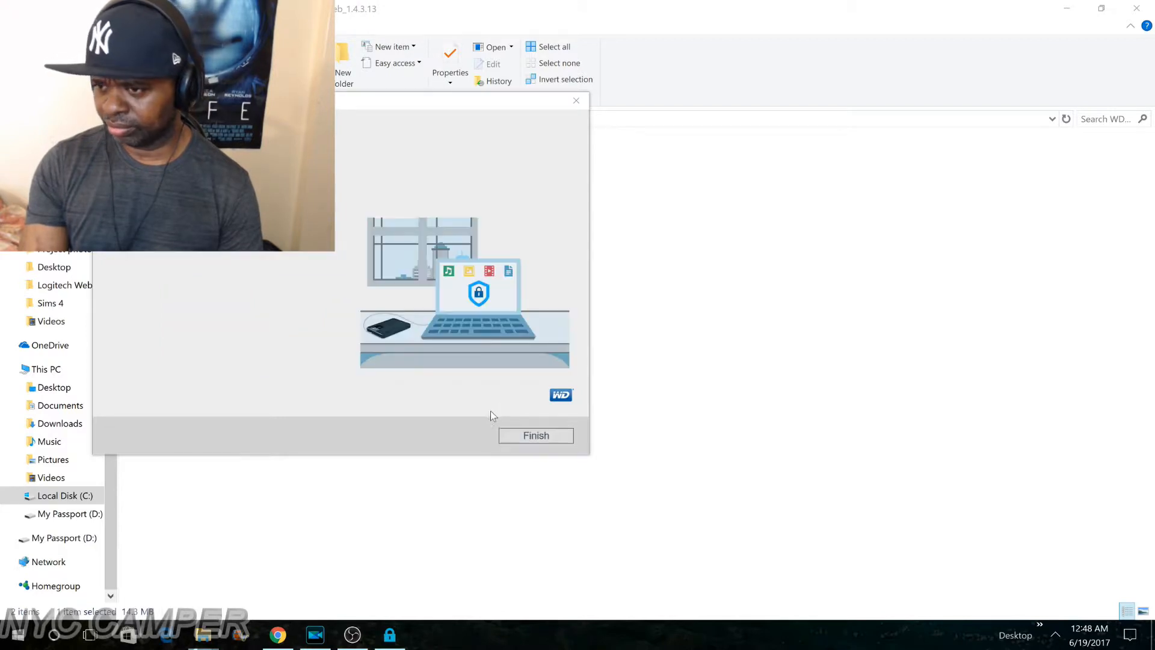
pyautogui.click(535, 435)
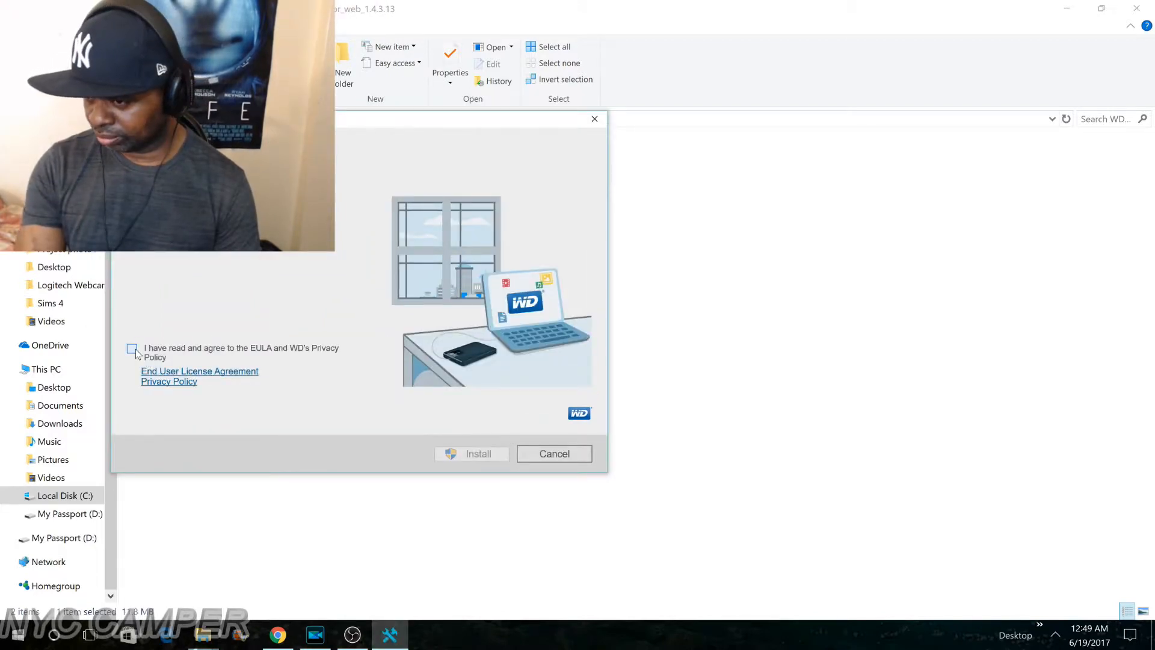
# Accept the Drive Utilities license terms and finish installing WD Drive Utilities
pyautogui.click(472, 453)
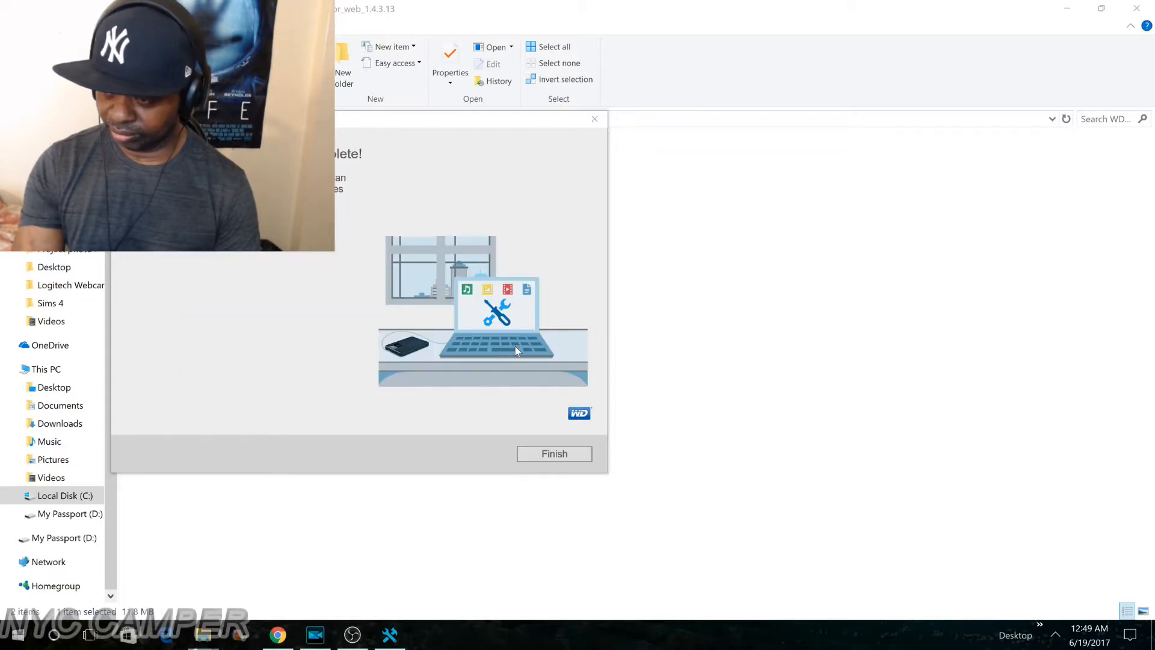
pyautogui.click(554, 453)
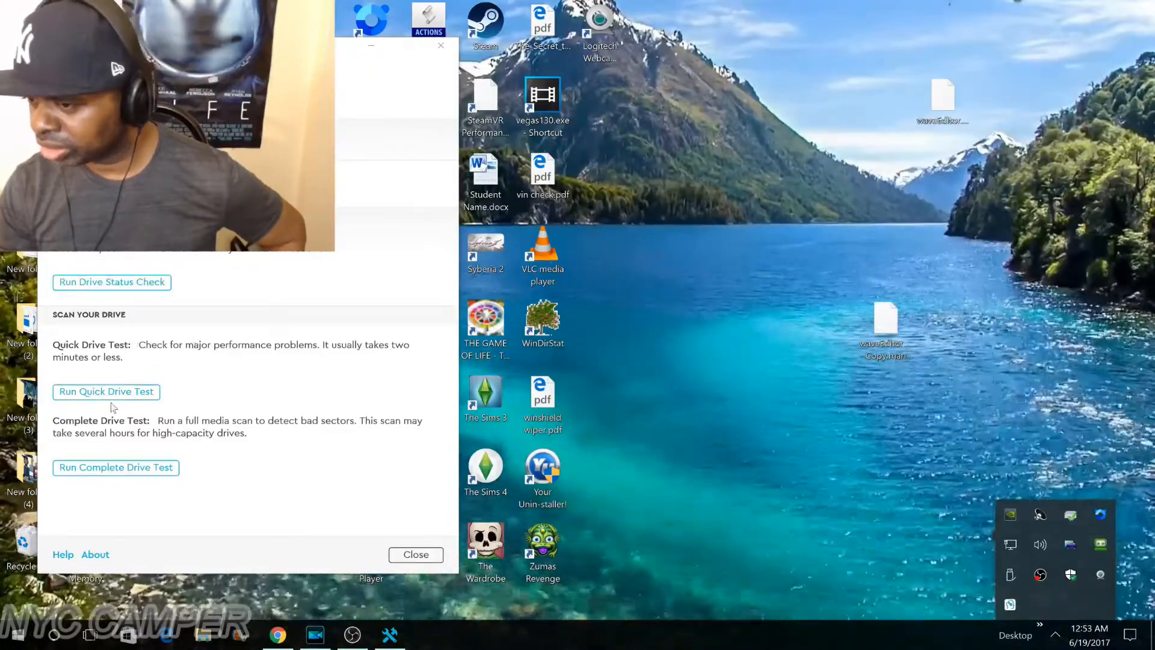
pyautogui.moveTo(105, 391)
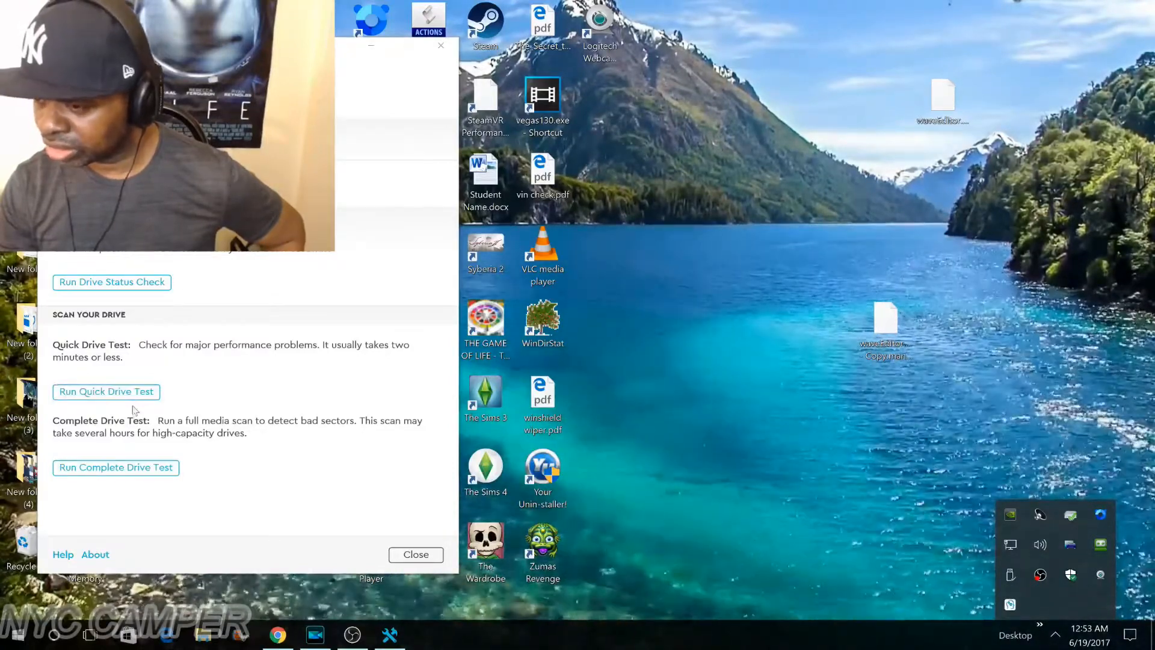
pyautogui.moveTo(116, 467)
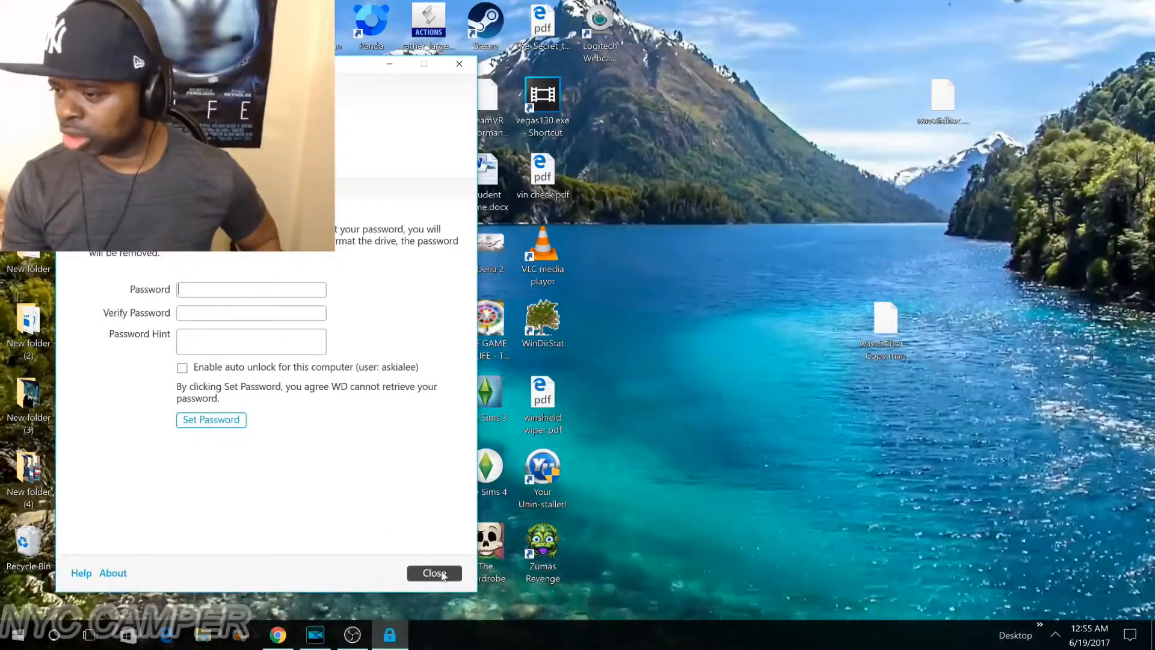
# Close WD Security leaving the Password, Verify Password and Hint fields empty
pyautogui.click(434, 572)
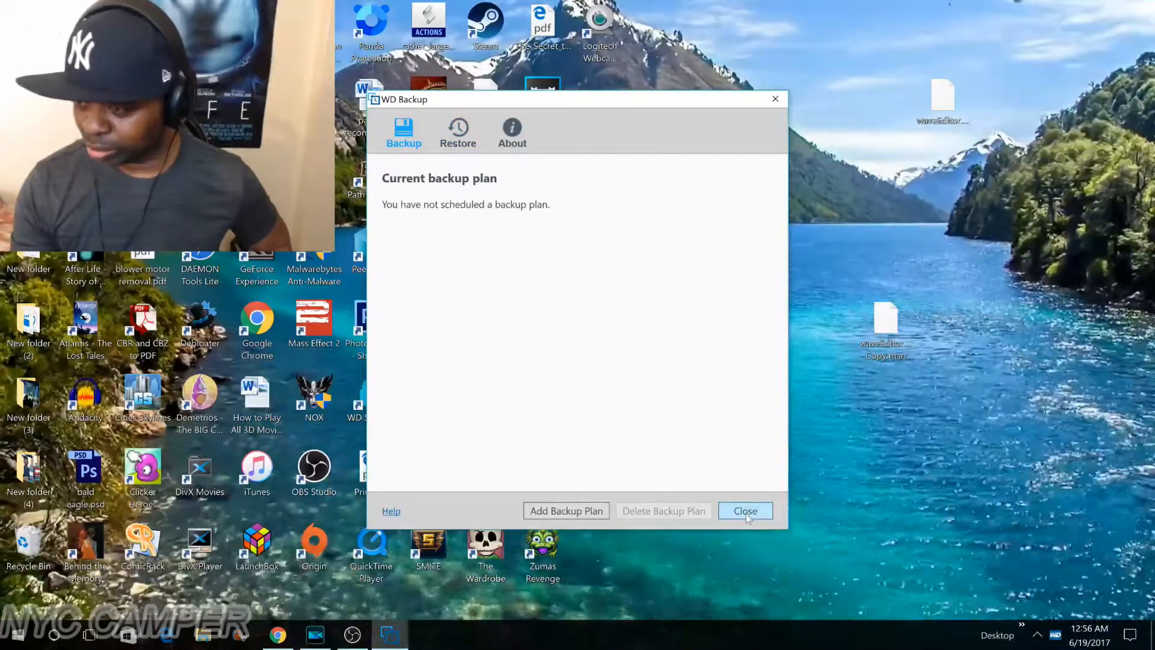
# Close WD Backup with no backup plan scheduled, leaving the desktop
pyautogui.click(744, 510)
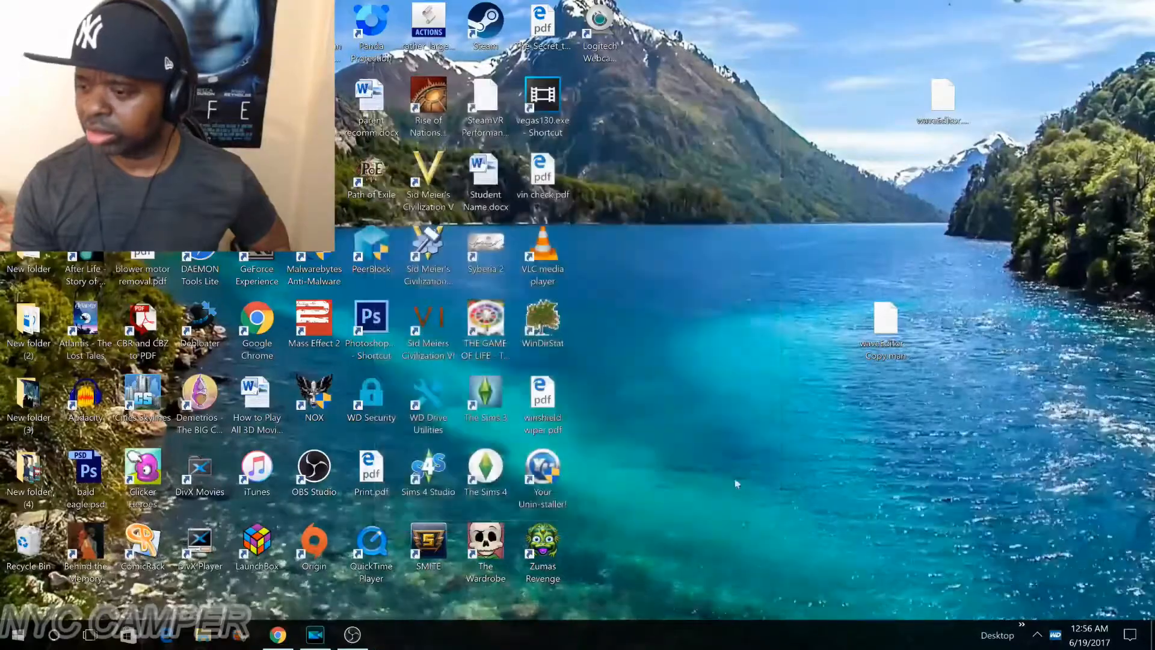